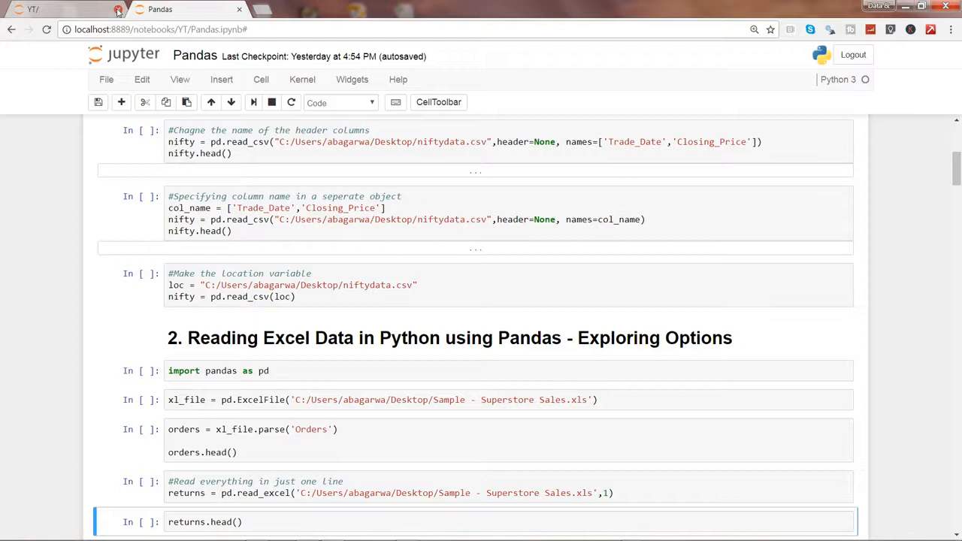
pyautogui.moveTo(384, 39)
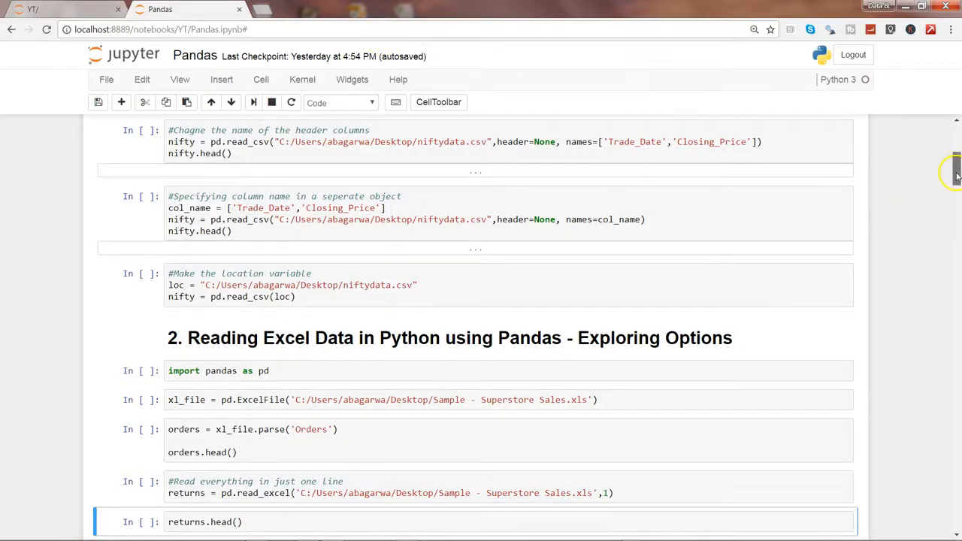
# - Execute the 'import pandas as pd' cell at the start of the Excel-reading section
pyautogui.scroll(3)
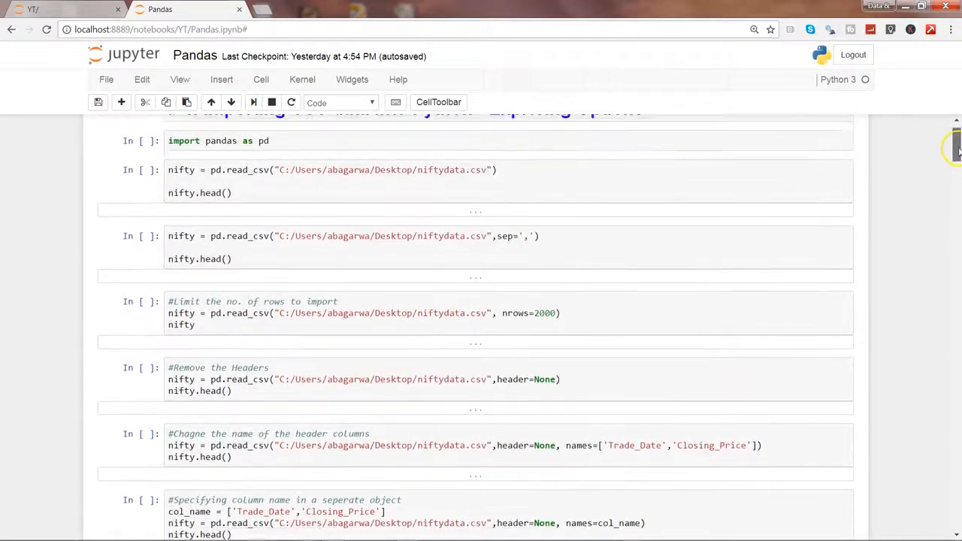
pyautogui.scroll(3)
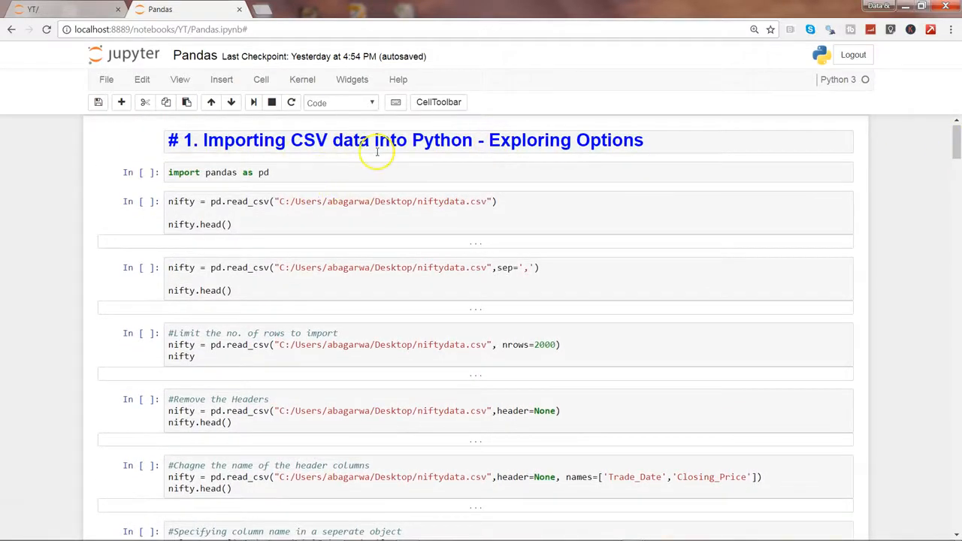
pyautogui.moveTo(494, 394)
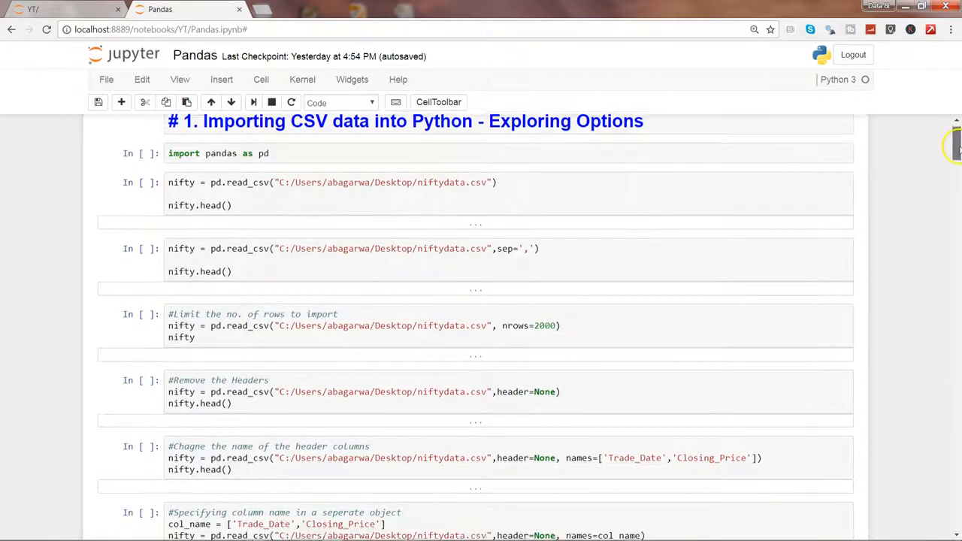
pyautogui.scroll(-3)
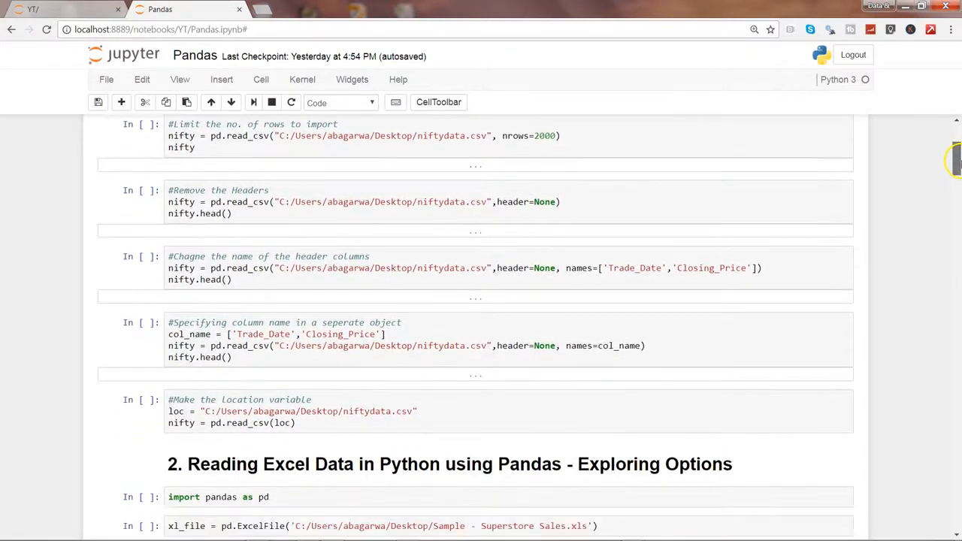
pyautogui.scroll(-3)
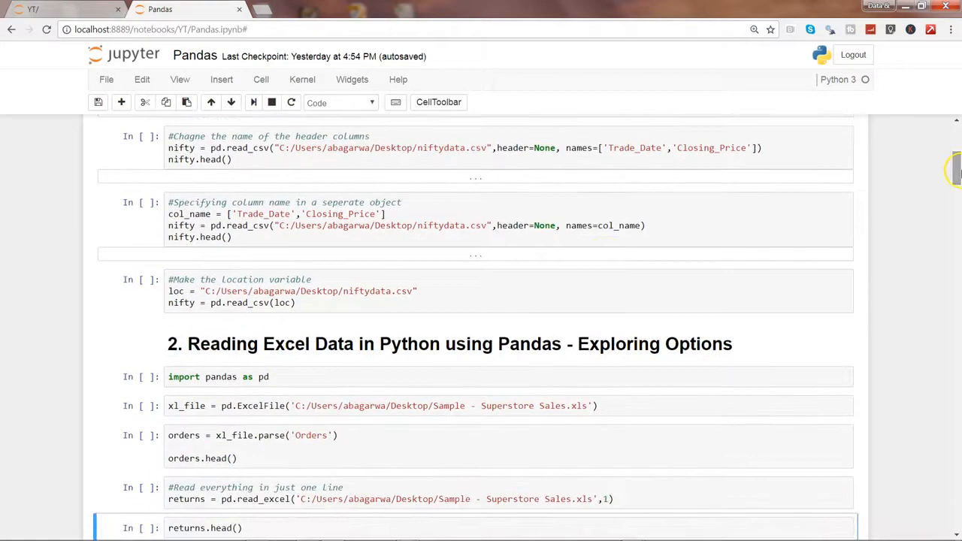
pyautogui.moveTo(445, 336)
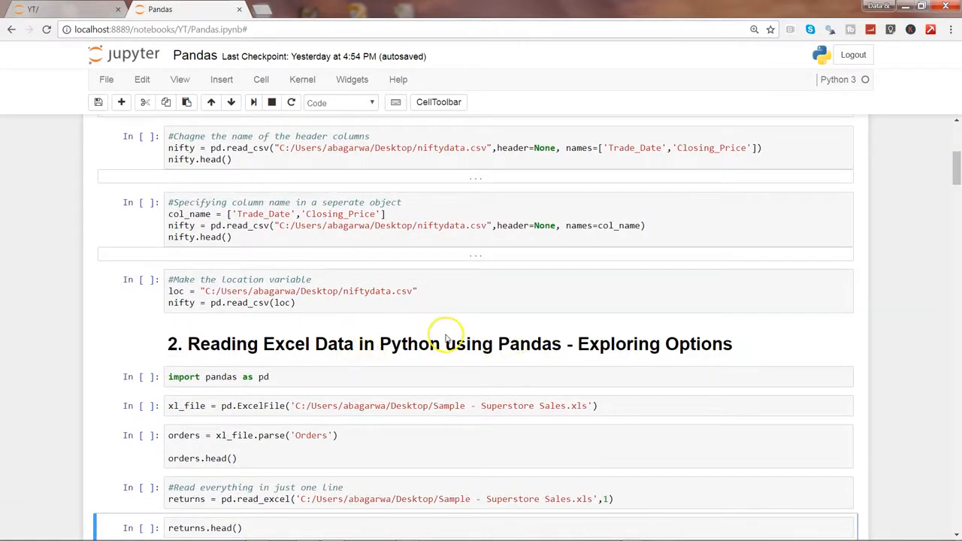
pyautogui.moveTo(328, 376)
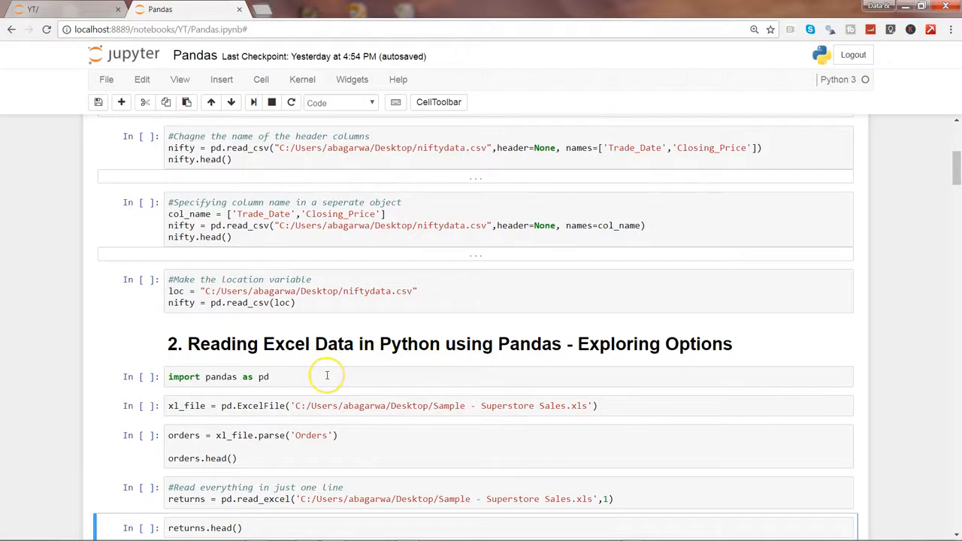
pyautogui.click(328, 376)
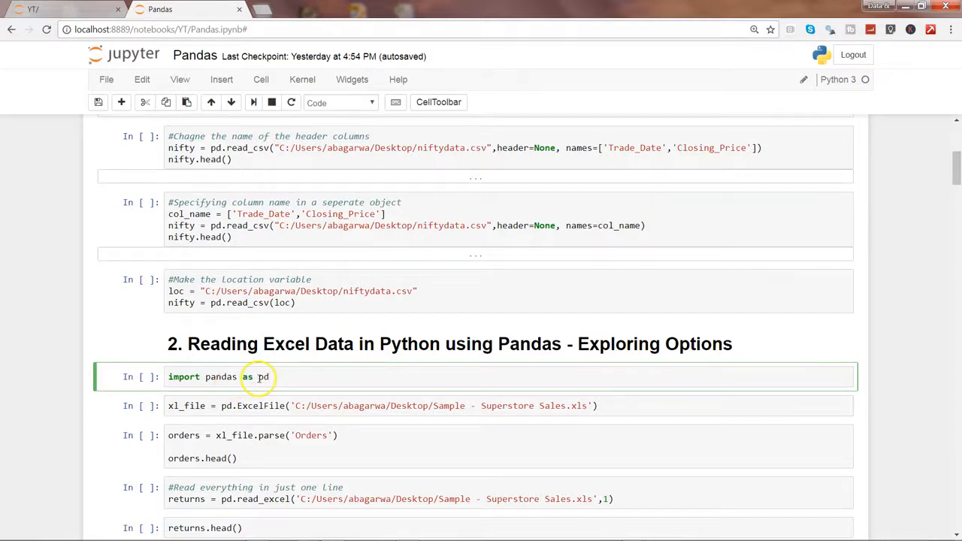
pyautogui.moveTo(253, 397)
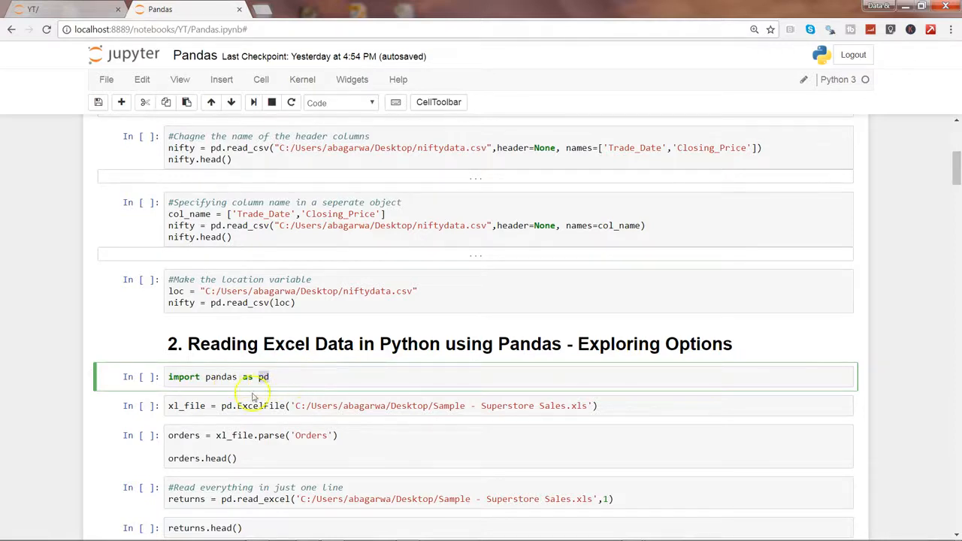
pyautogui.moveTo(226, 375)
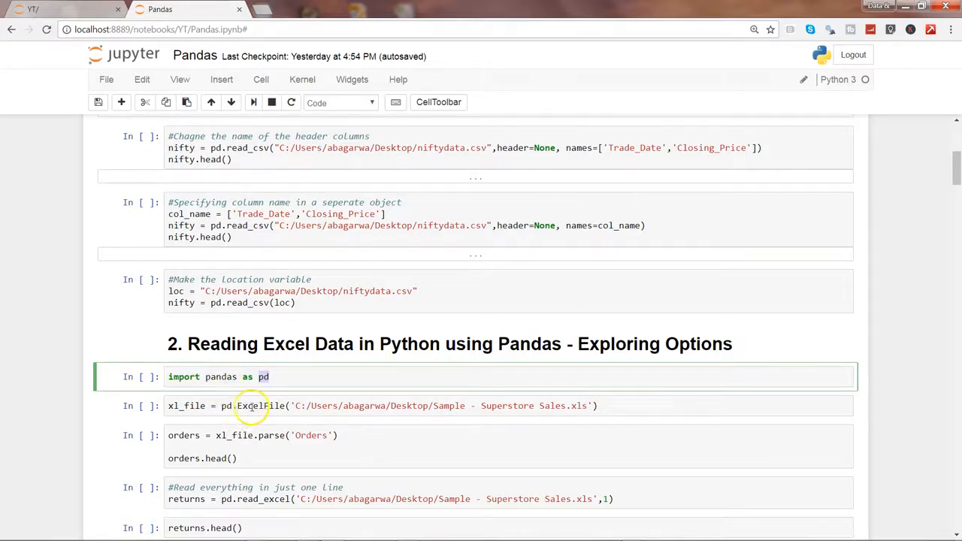
pyautogui.moveTo(222, 409)
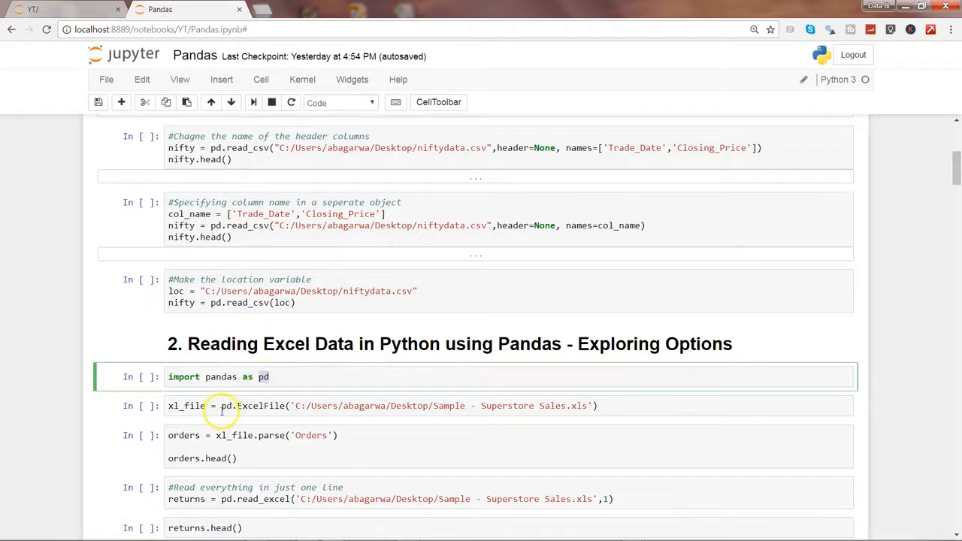
pyautogui.moveTo(225, 406)
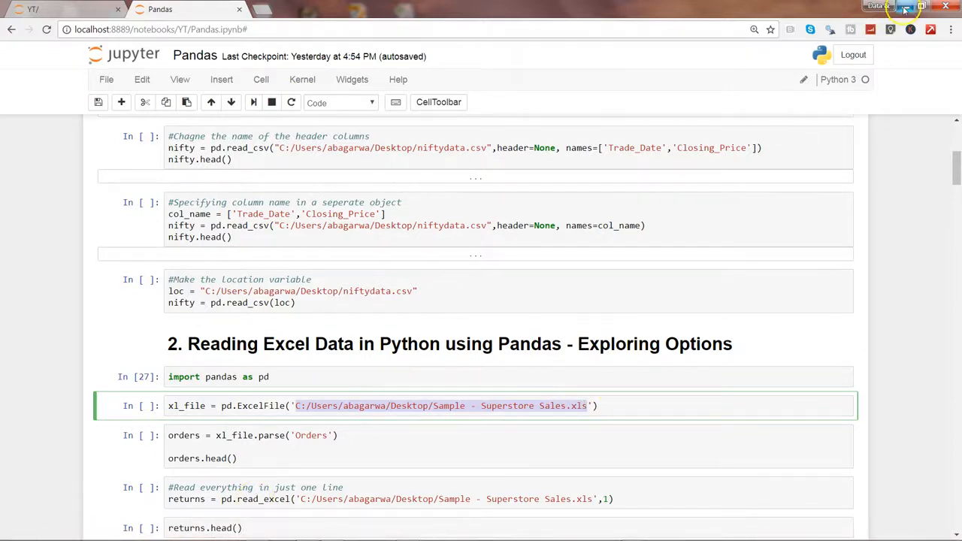
# - Open Sample - Superstore Sales.xls from the desktop and review the Orders sheet columns
pyautogui.click(905, 9)
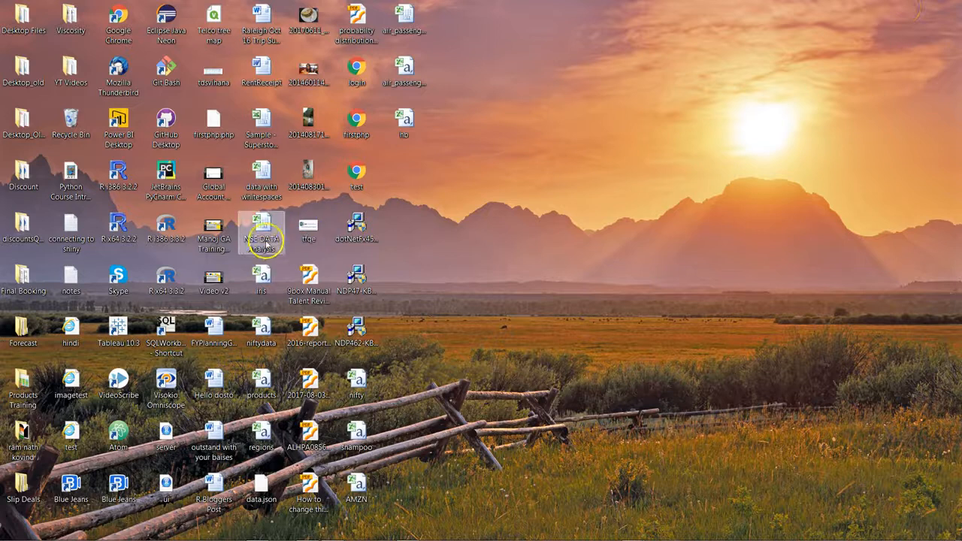
pyautogui.moveTo(261, 229)
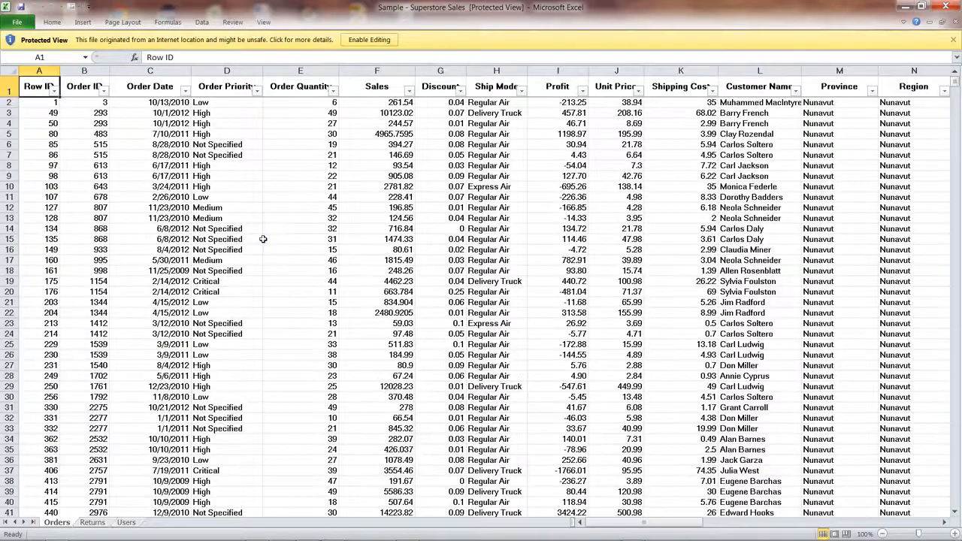
pyautogui.click(39, 86)
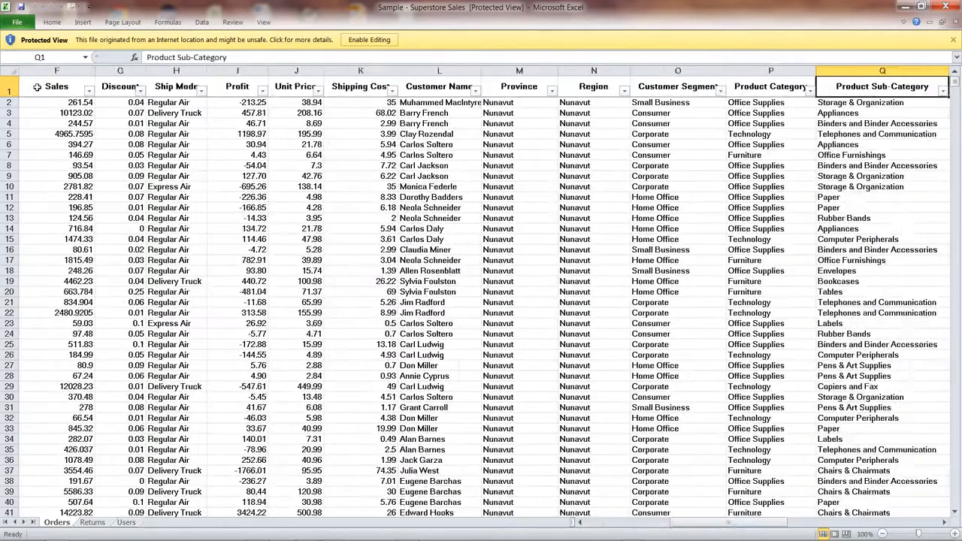
pyautogui.hscroll(3)
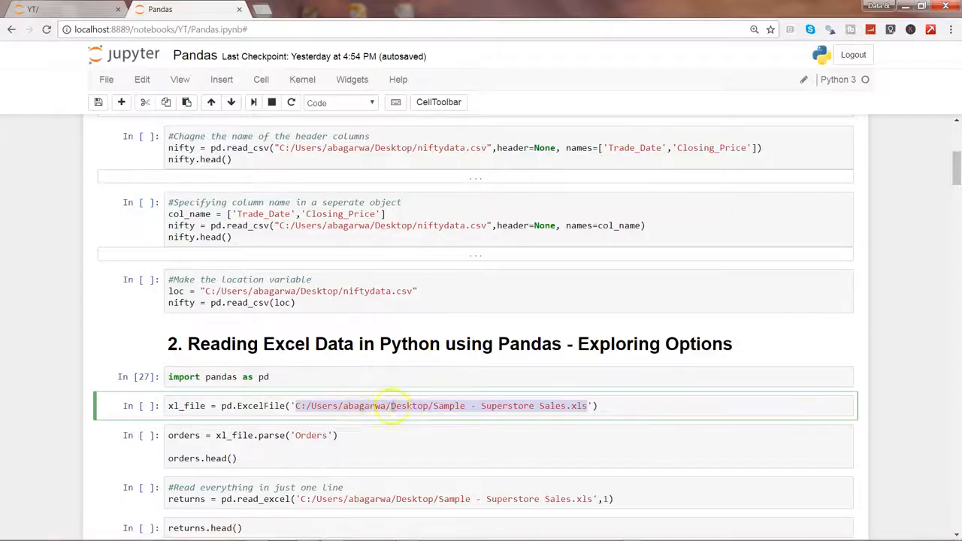
# - Run the pd.ExcelFile cell, then the xl_file.parse('Orders') and orders.head() cell
pyautogui.click(599, 406)
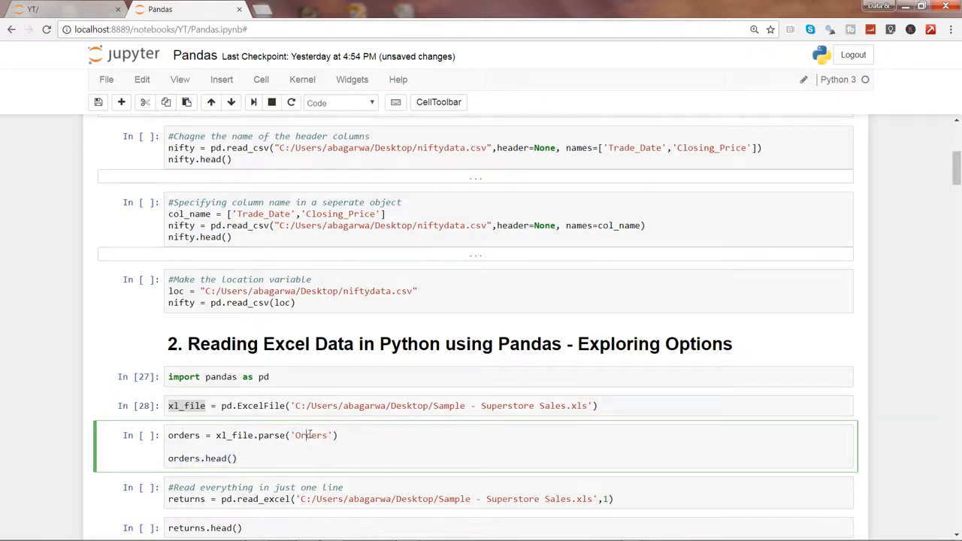
pyautogui.click(226, 406)
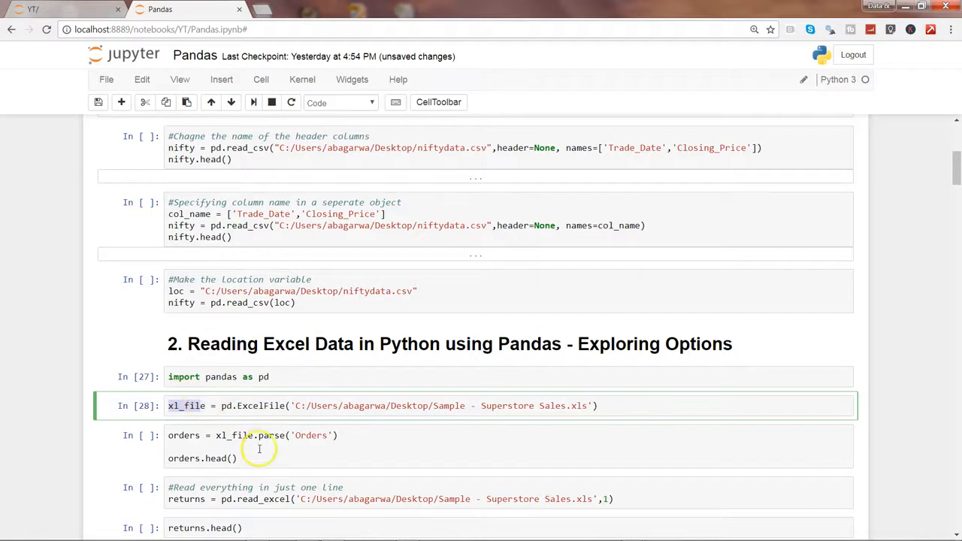
pyautogui.moveTo(271, 436)
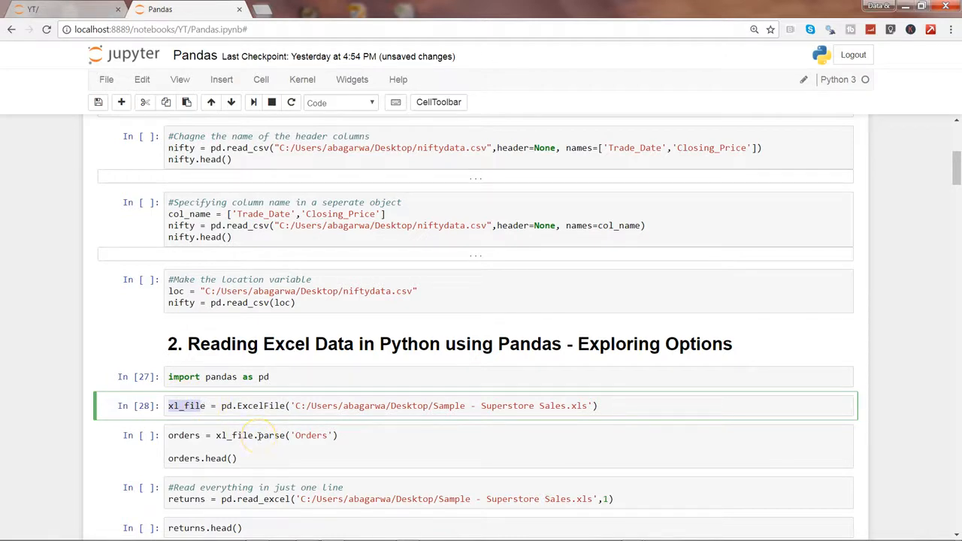
pyautogui.click(263, 436)
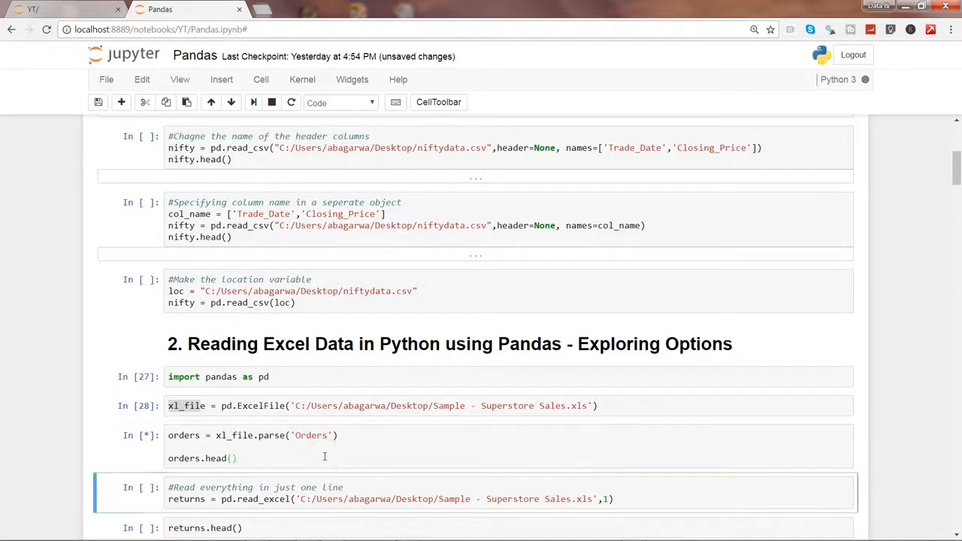
# - Review the Out[29] table: five rows across 21 columns with Row ID, Sales, Profit
pyautogui.click(291, 102)
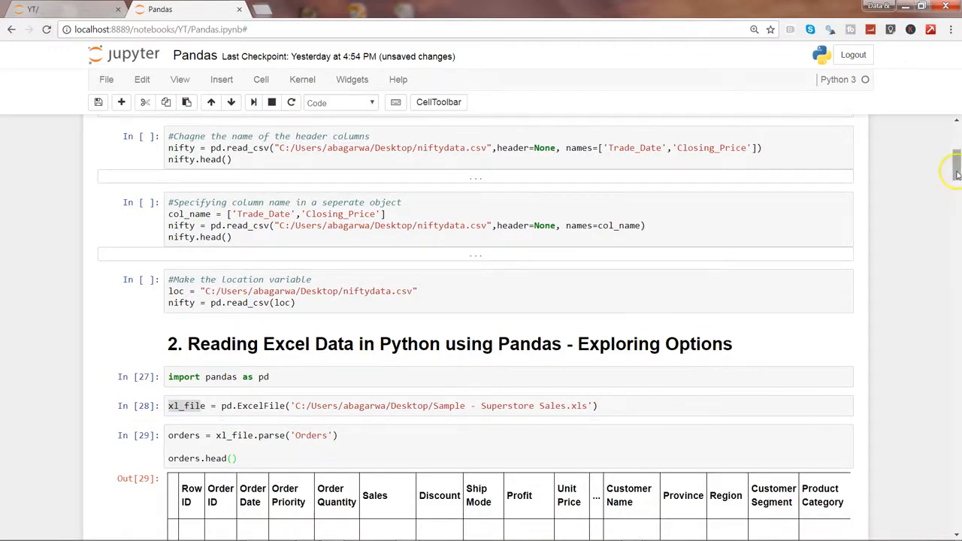
pyautogui.scroll(-3)
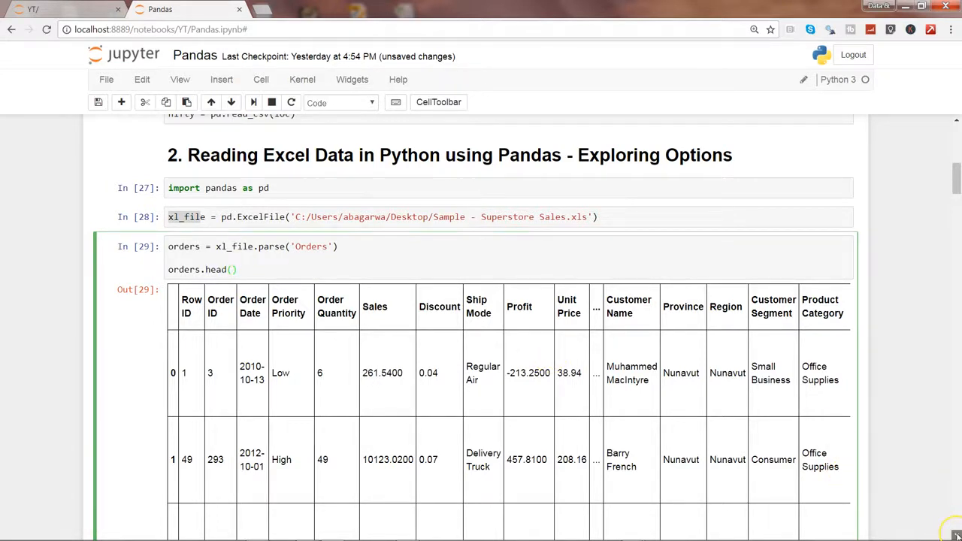
pyautogui.scroll(-3)
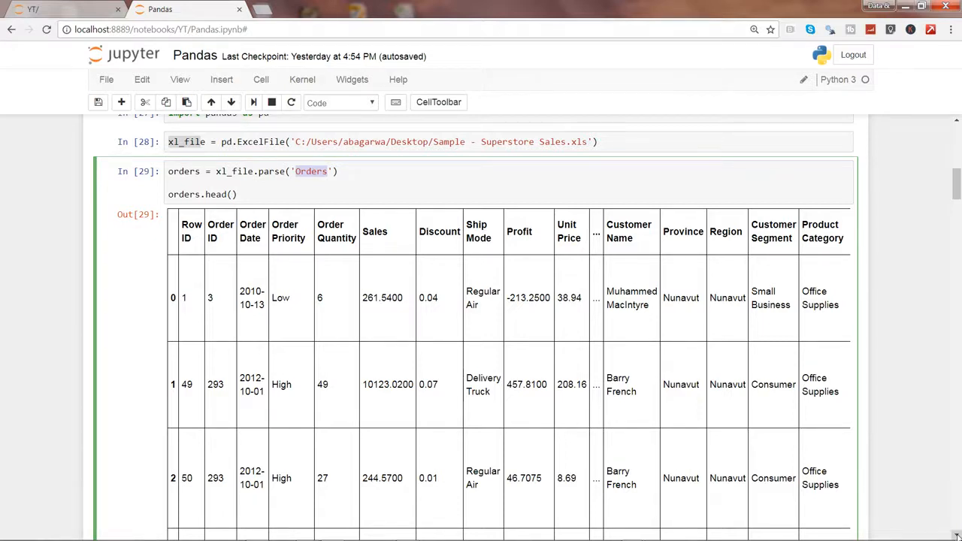
pyautogui.scroll(-3)
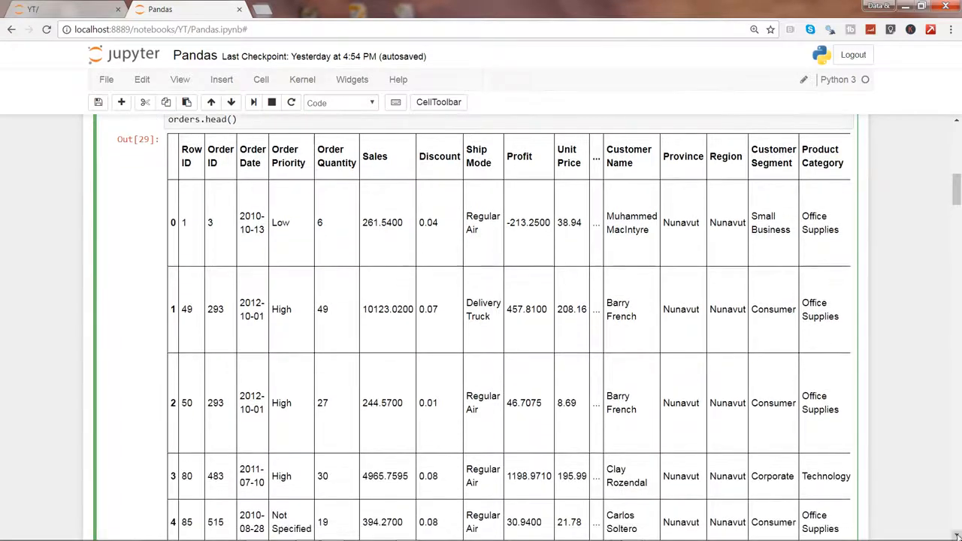
pyautogui.scroll(-3)
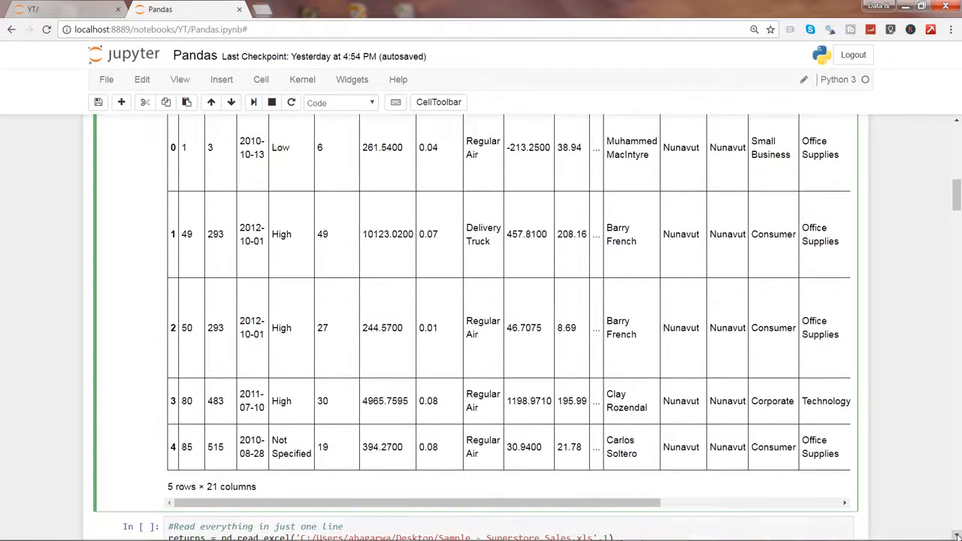
pyautogui.scroll(-3)
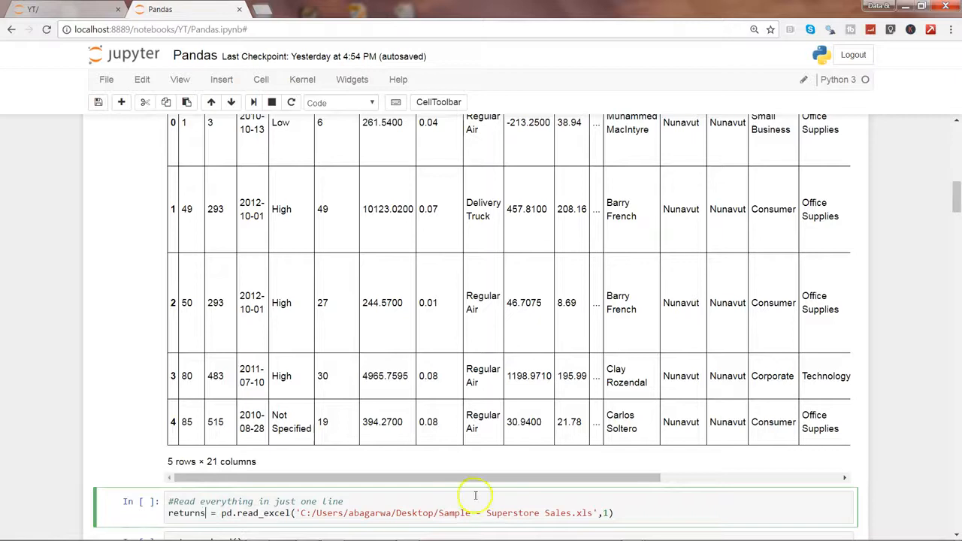
pyautogui.moveTo(262, 513)
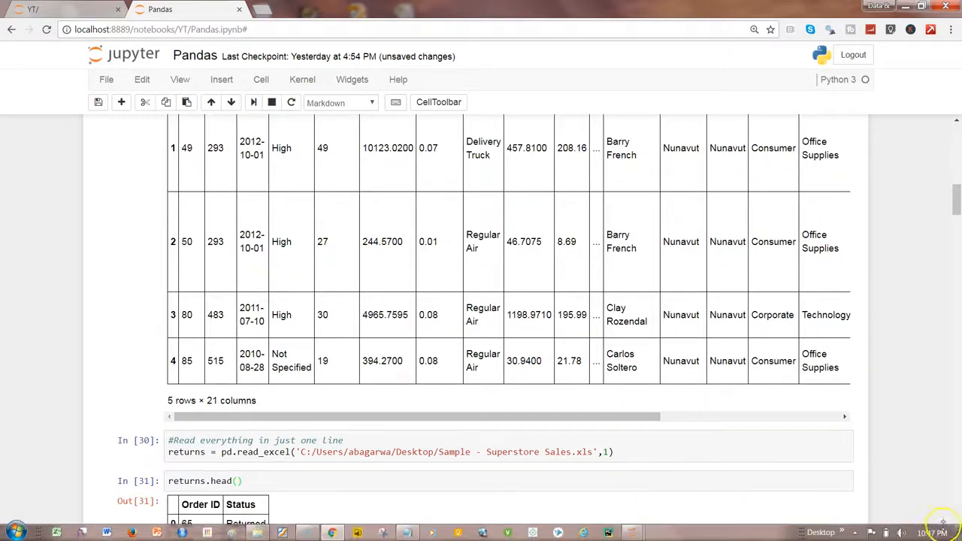
# - Run pd.read_excel(...,1) and returns.head() to show Order ID and Status 'Returned' rows
pyautogui.scroll(-3)
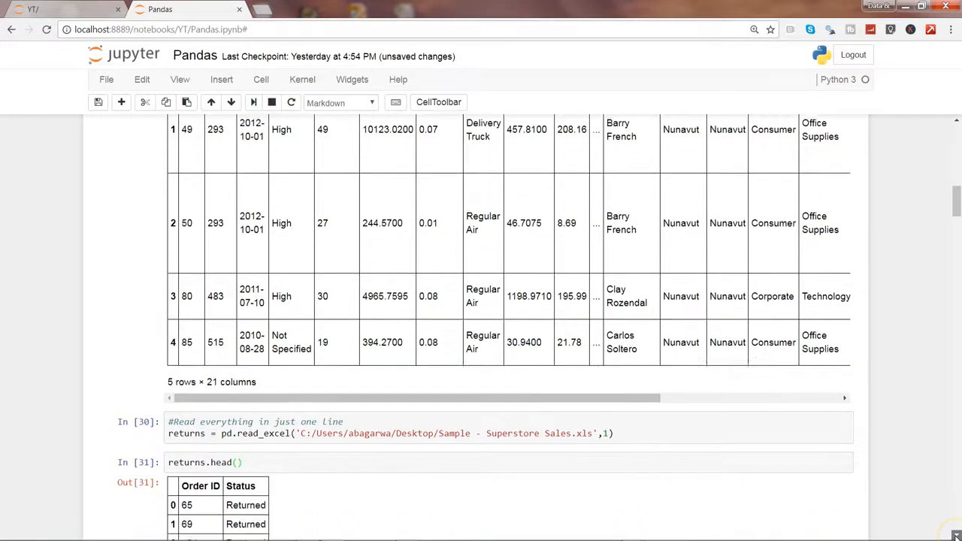
pyautogui.scroll(-3)
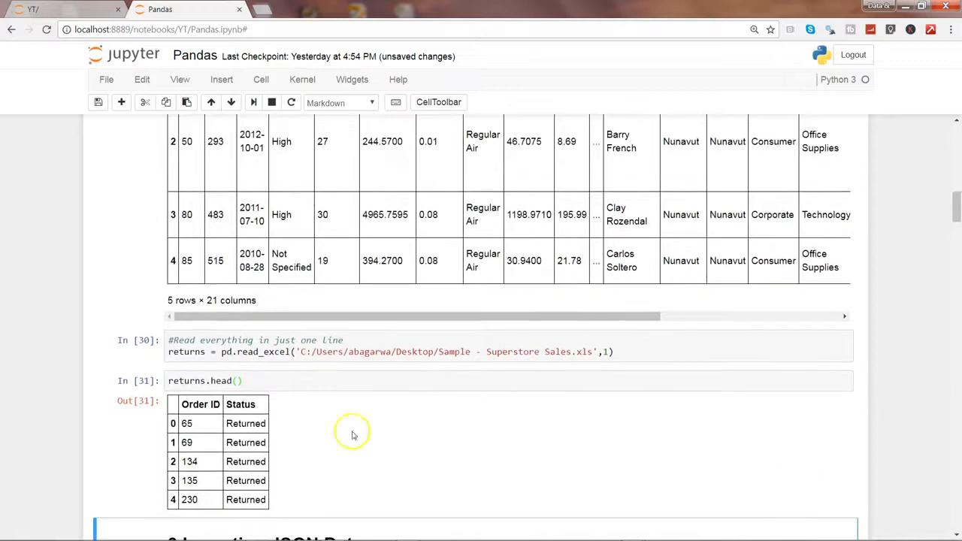
pyautogui.moveTo(935, 332)
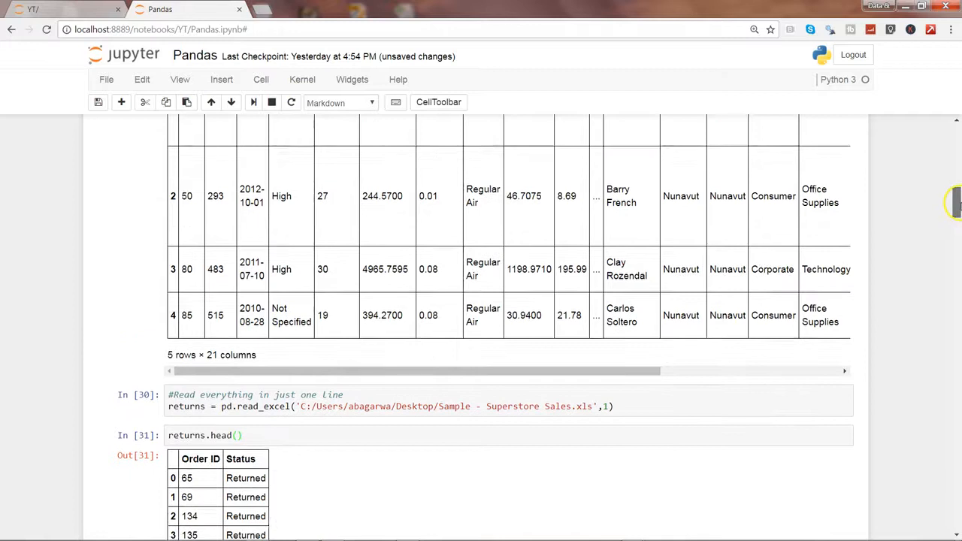
pyautogui.scroll(3)
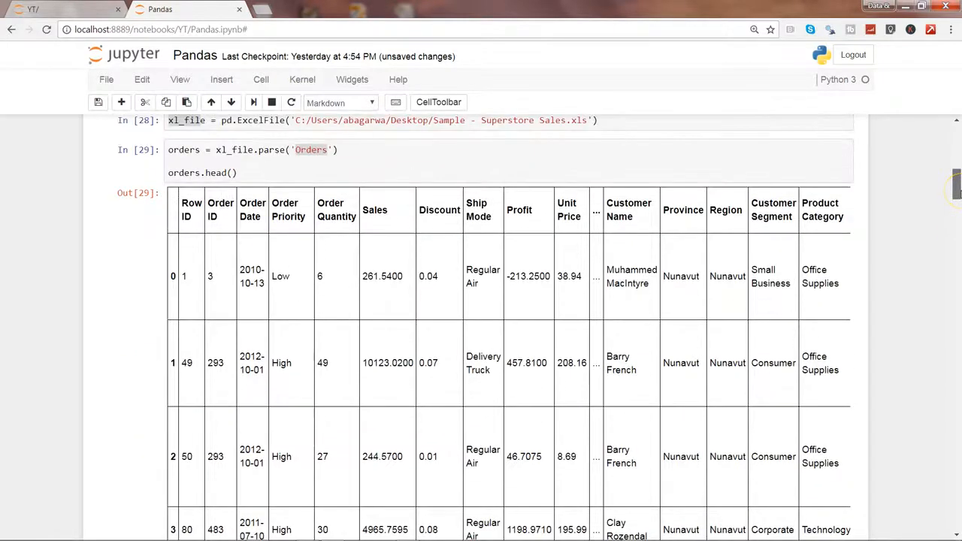
pyautogui.scroll(3)
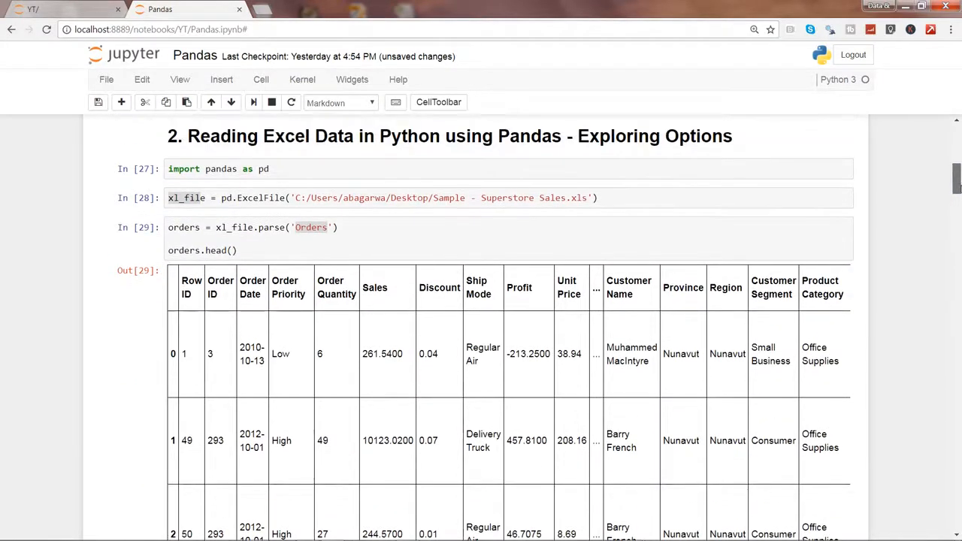
pyautogui.moveTo(244, 199)
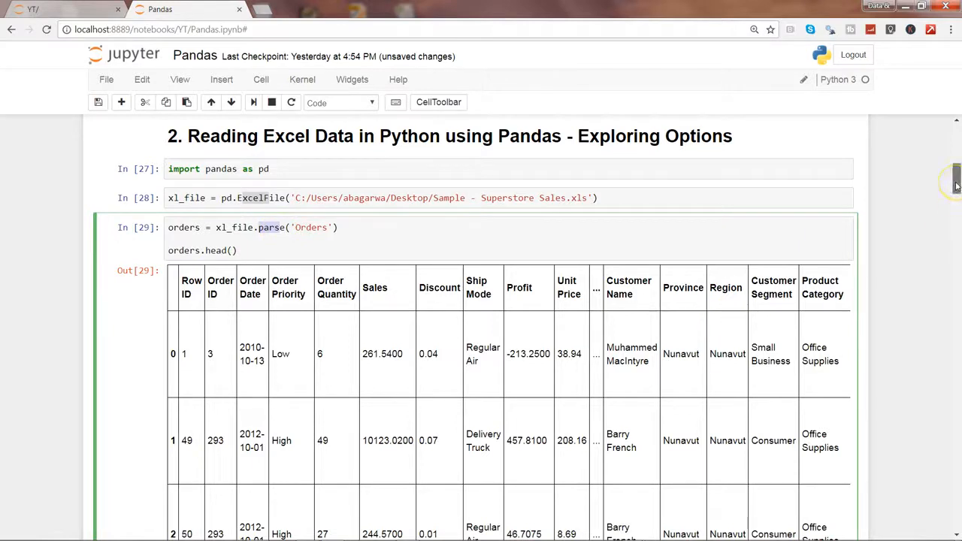
pyautogui.scroll(-3)
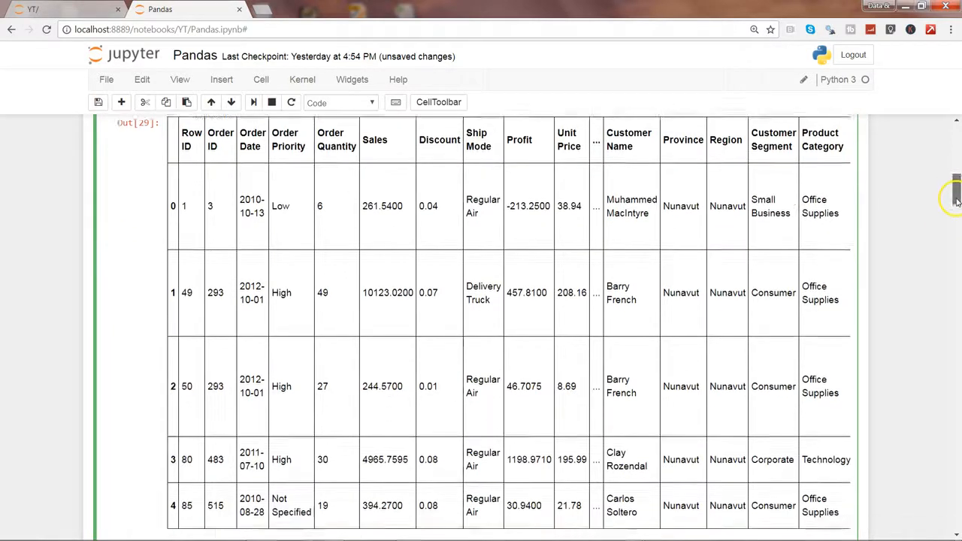
pyautogui.scroll(-3)
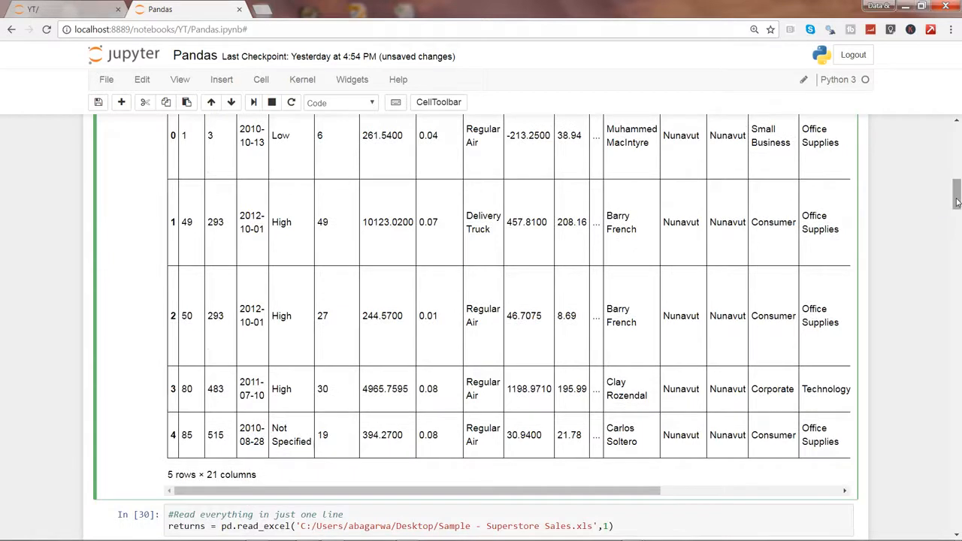
pyautogui.scroll(-3)
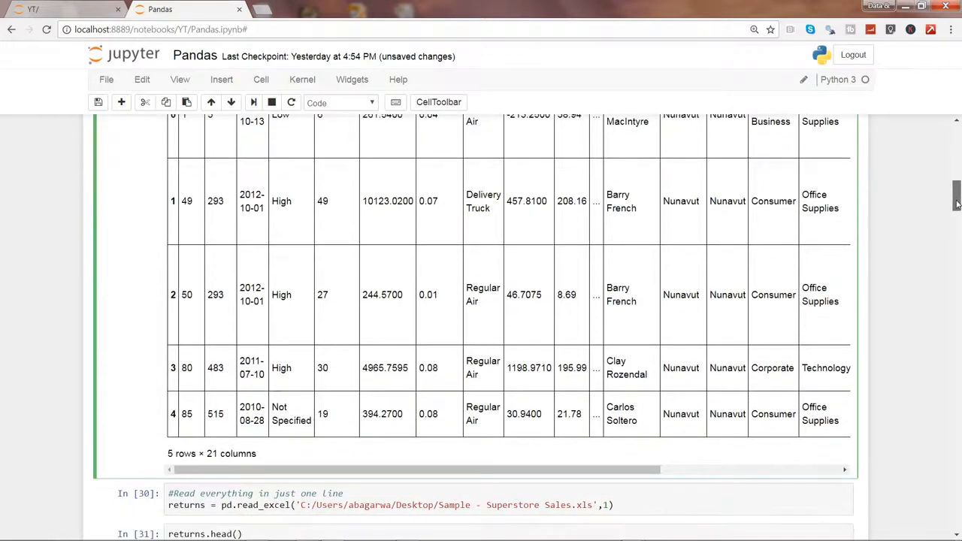